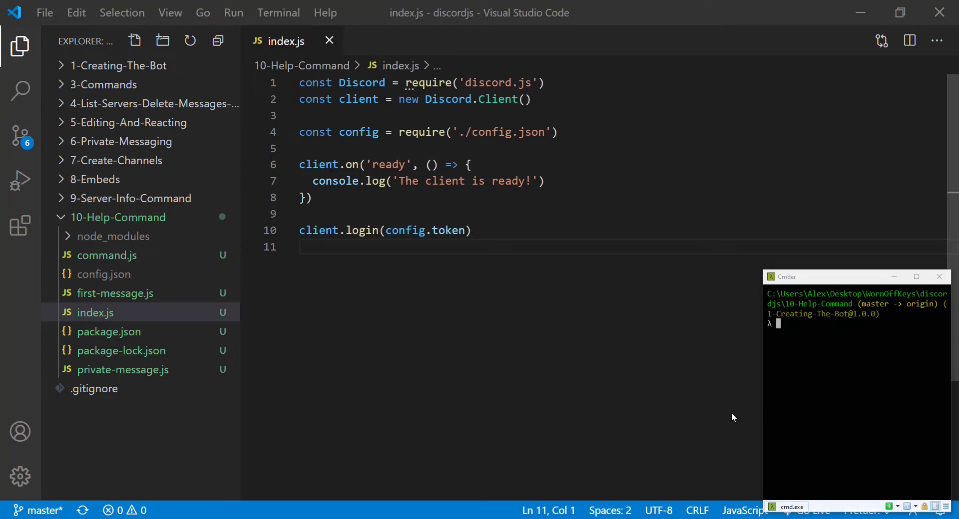
pyautogui.moveTo(384, 325)
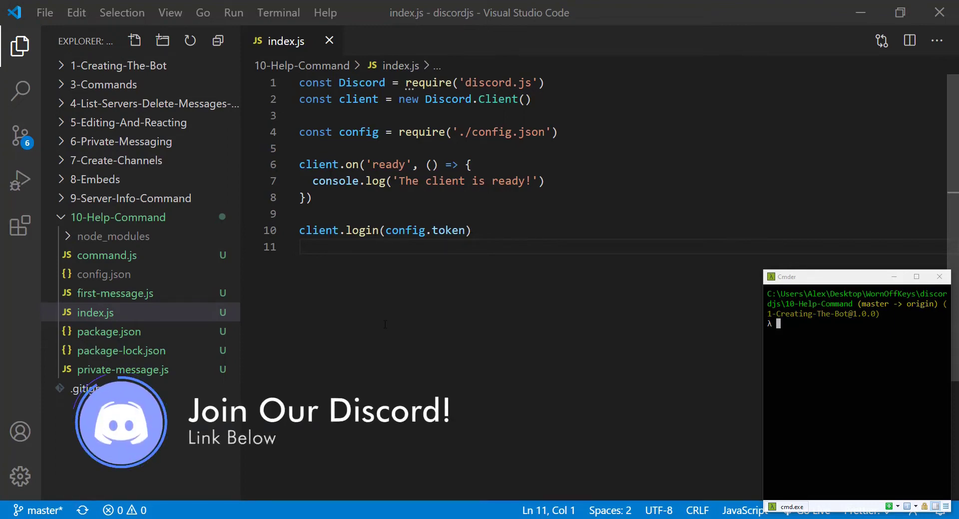
# Open the command.js handler file alongside index.js
pyautogui.press('ctrl+a')
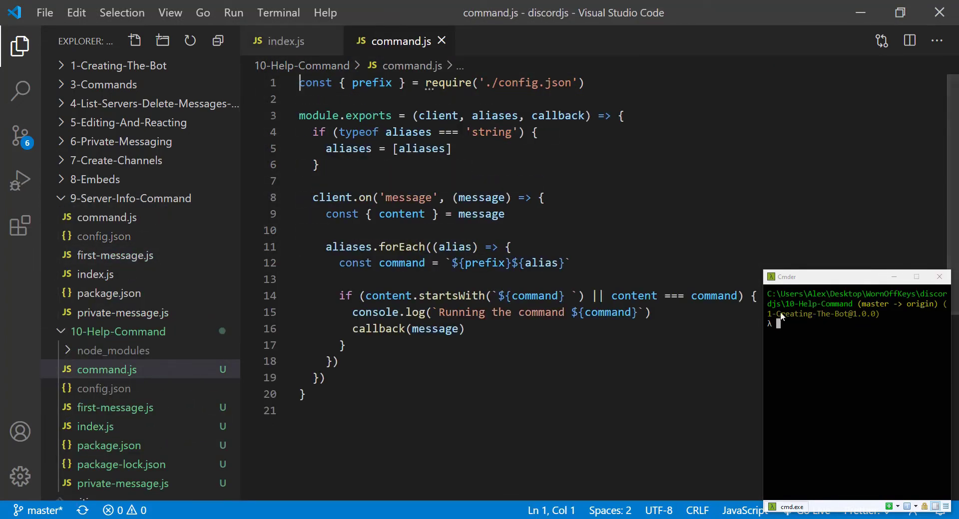
# Import the command handler in index.js with const command = require('./command')
pyautogui.click(97, 427)
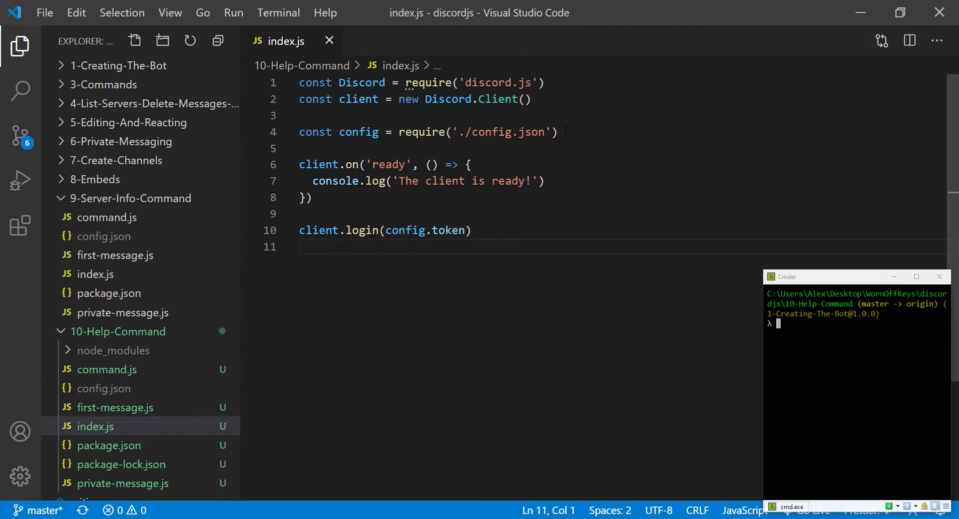
pyautogui.press('Enter')
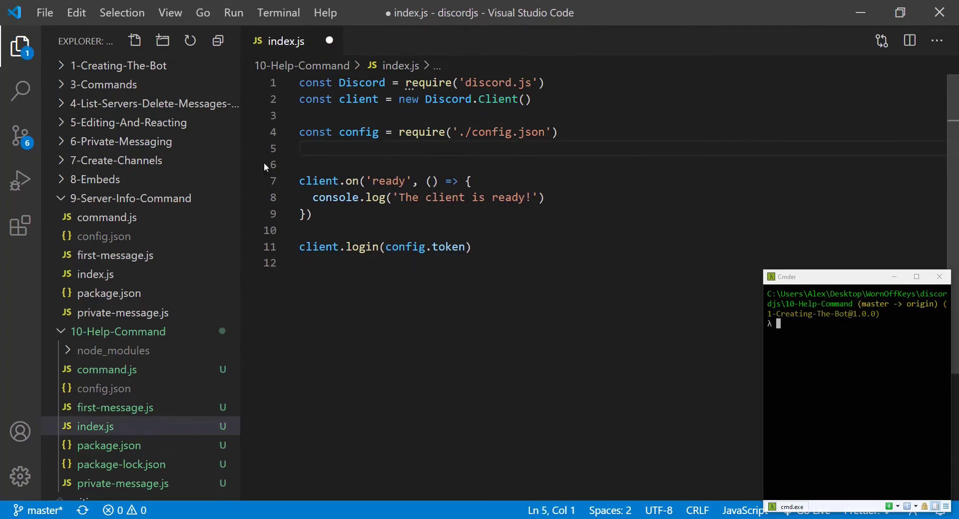
pyautogui.write('const')
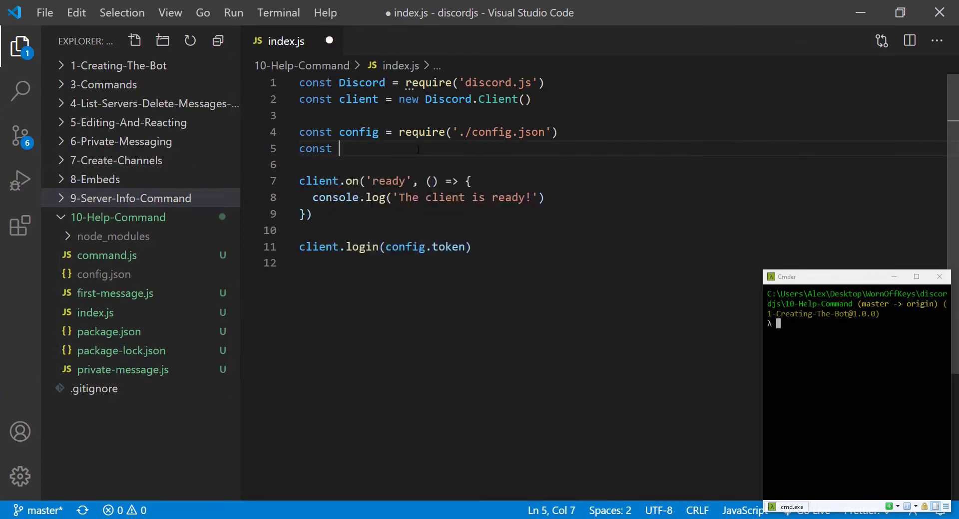
pyautogui.write("command = require('')")
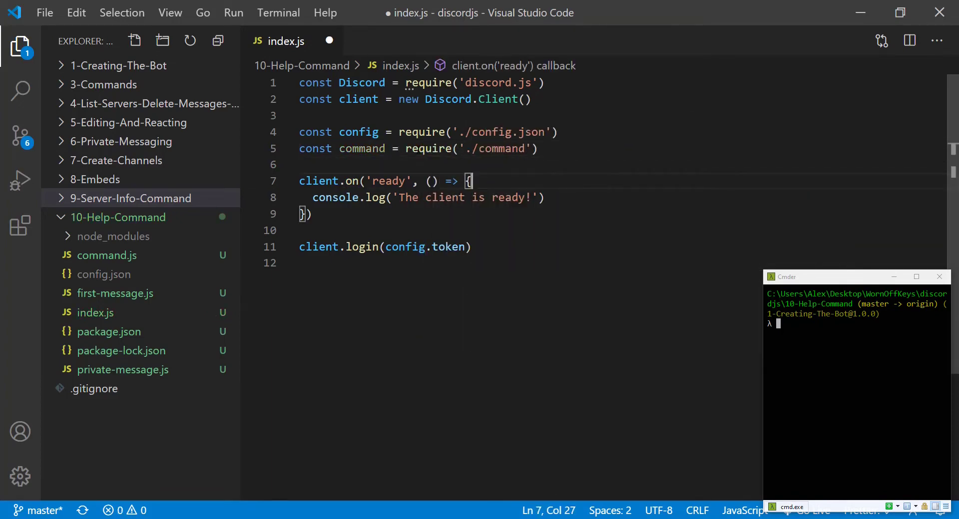
# Register a 'help' command in the ready handler that sends 'Coming soon'
pyautogui.press('Enter')
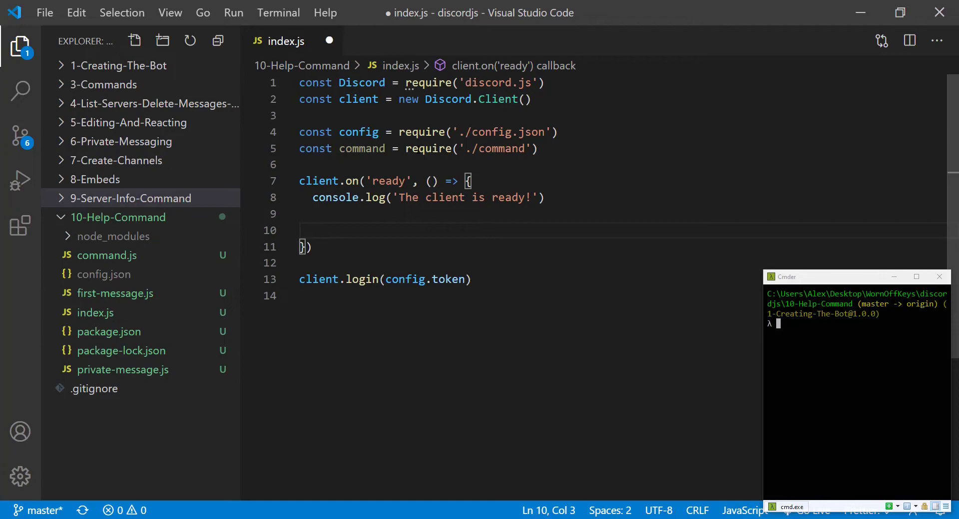
pyautogui.write('command(c')
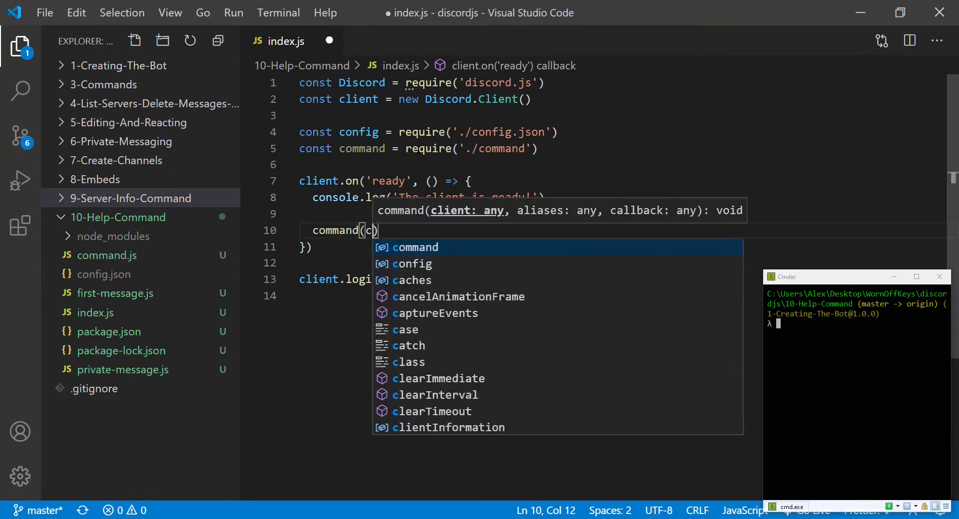
pyautogui.write("client, 'h'")
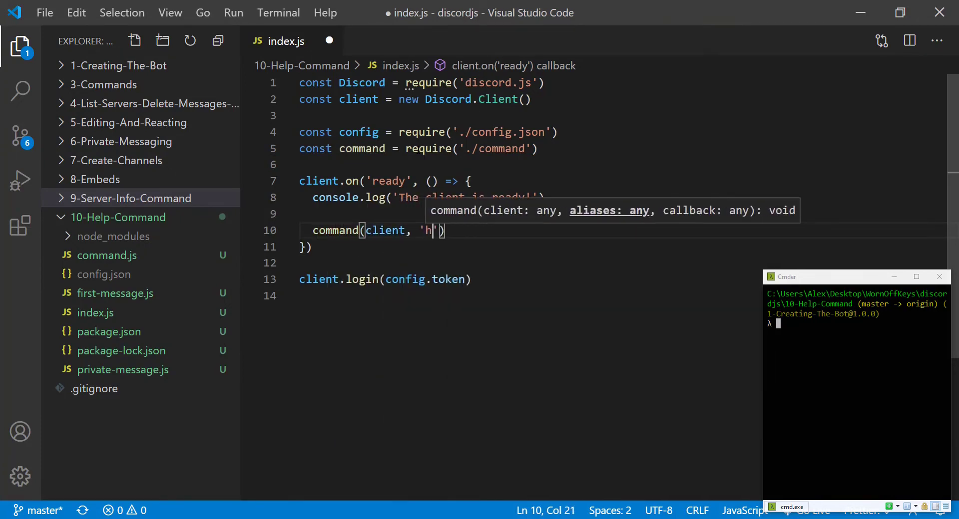
pyautogui.write("elp', messae")
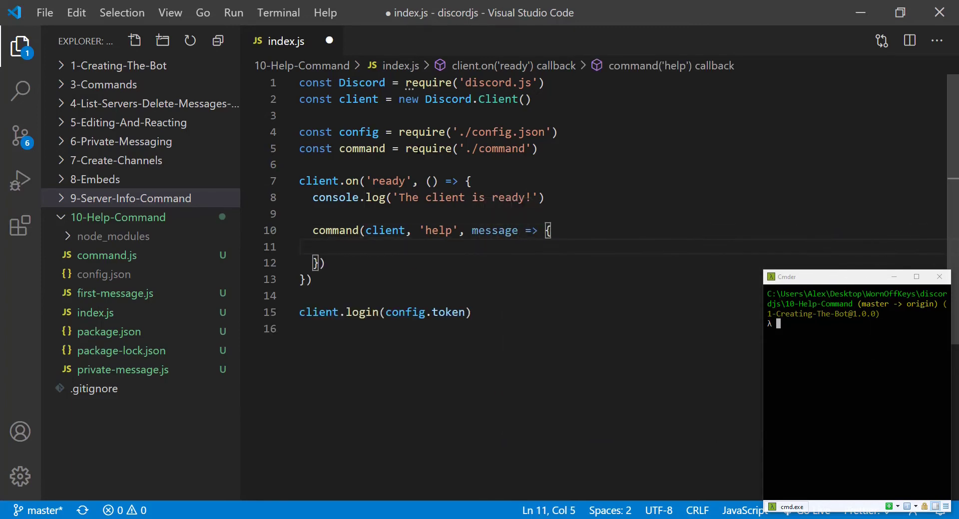
pyautogui.write('message.channel')
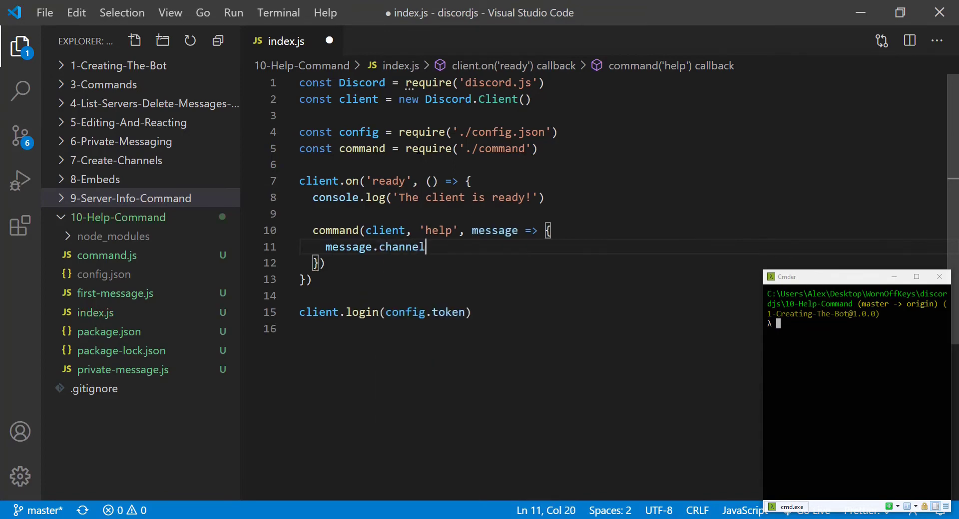
pyautogui.write(".send('Coming soon')")
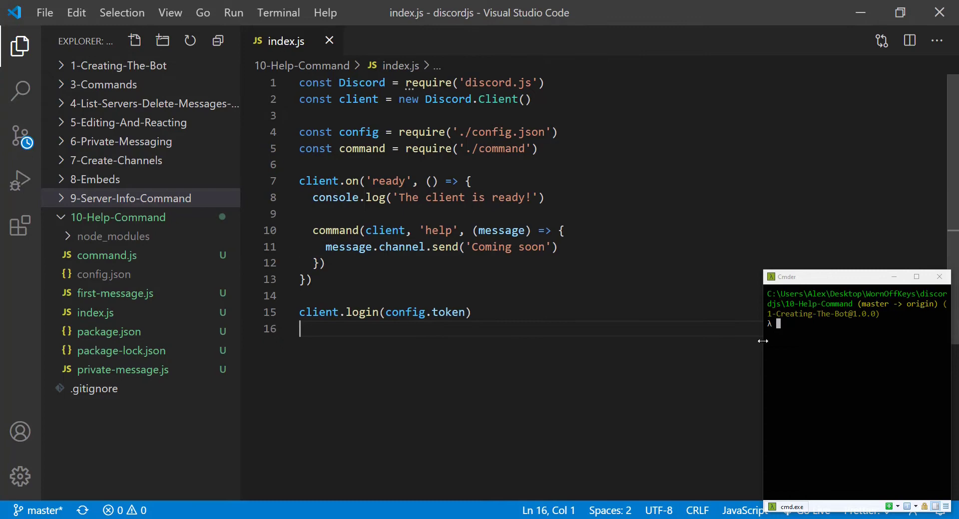
# Start the bot with node index.js
pyautogui.write('nod')
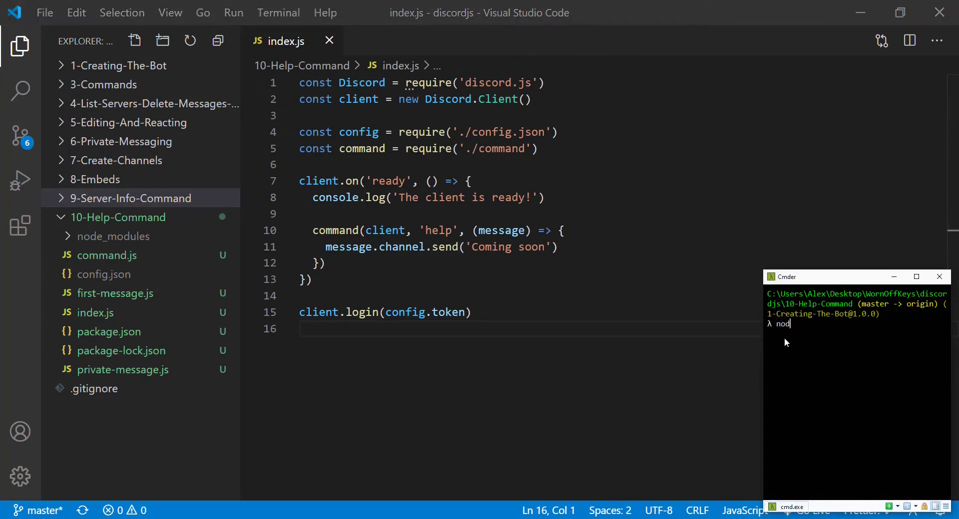
pyautogui.press('Return')
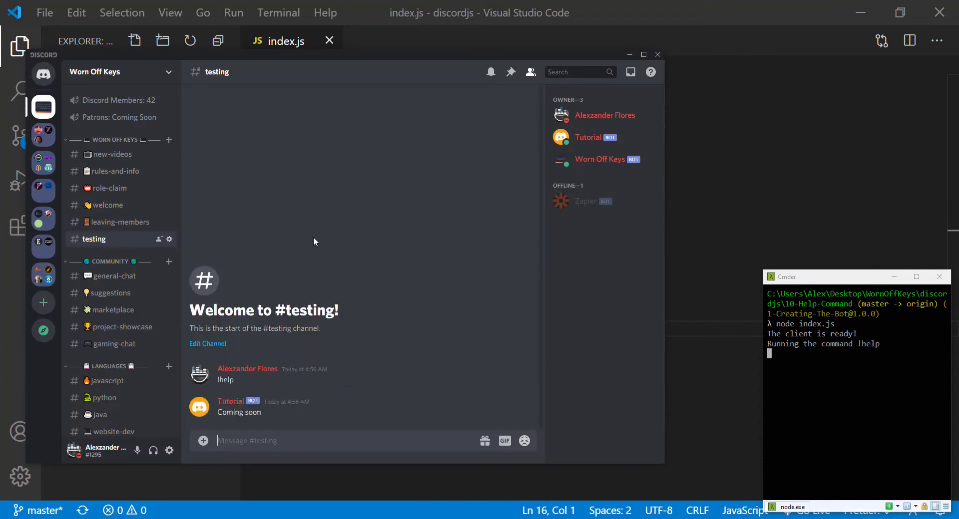
pyautogui.moveTo(211, 423)
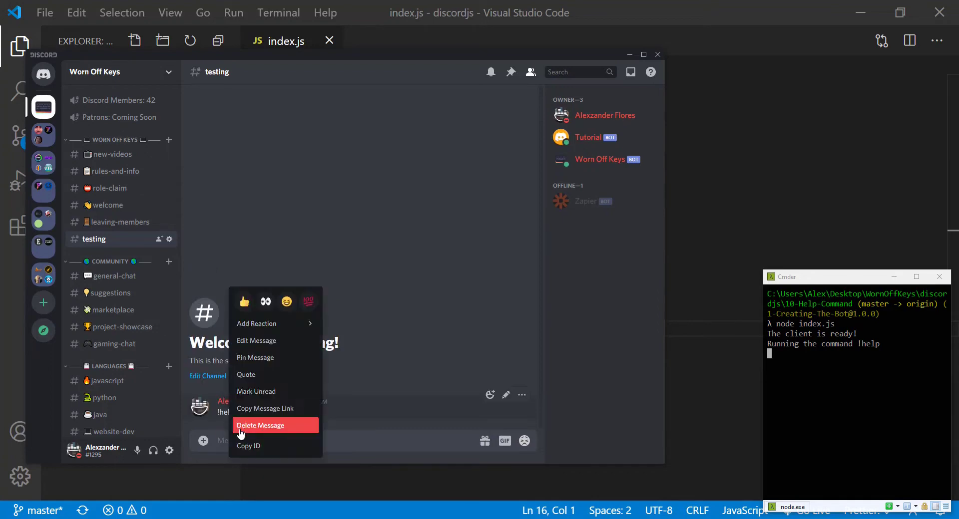
# Delete the !help test message in the #testing channel
pyautogui.click(429, 245)
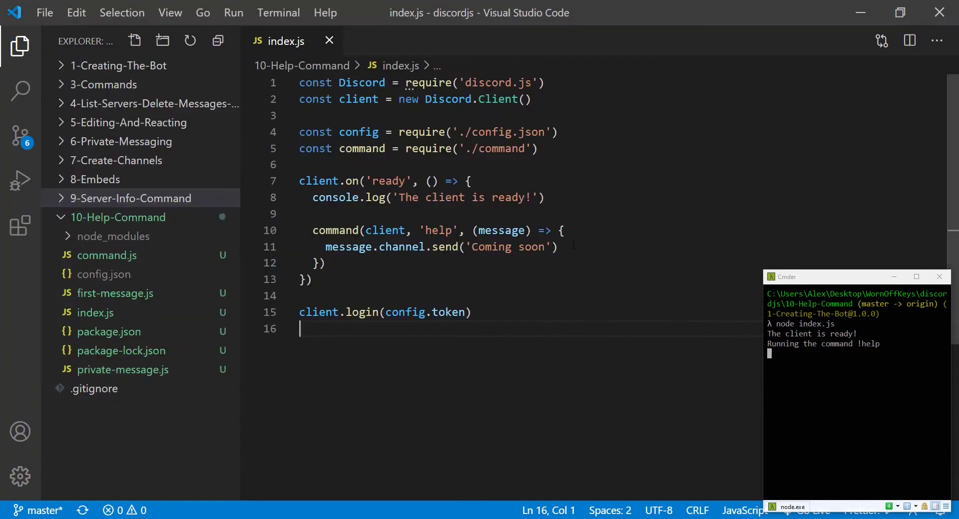
# Write the help text listing !help and the add command with <num1> <num2> descriptions
pyautogui.click(551, 247)
pyautogui.write('`')
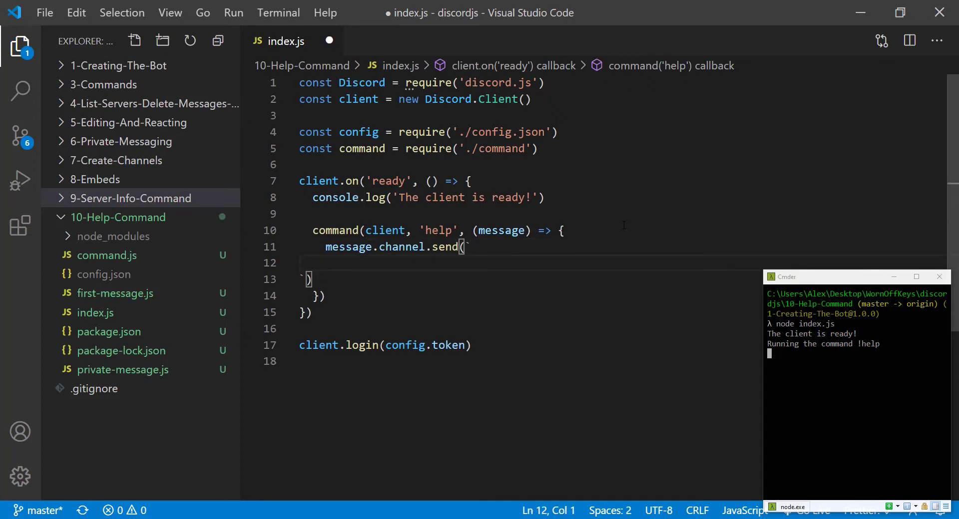
pyautogui.write('!')
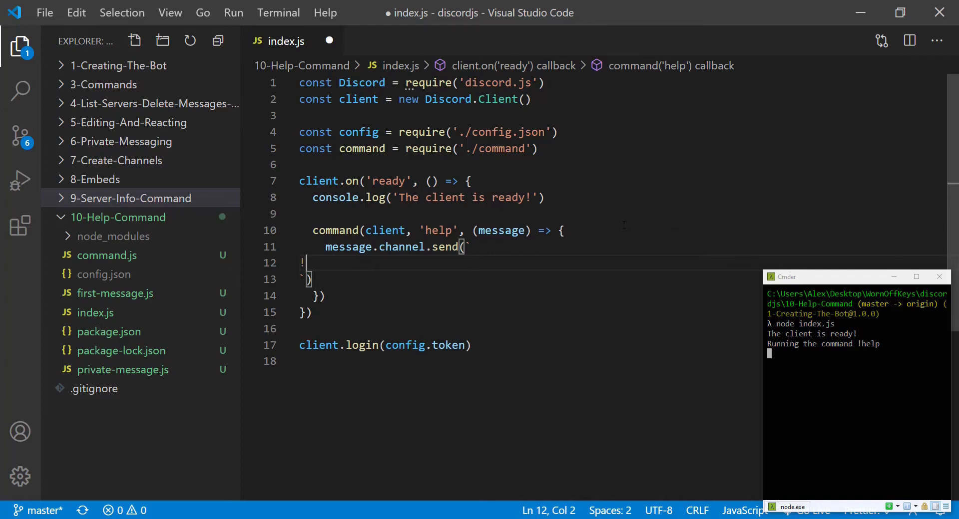
pyautogui.write('help')
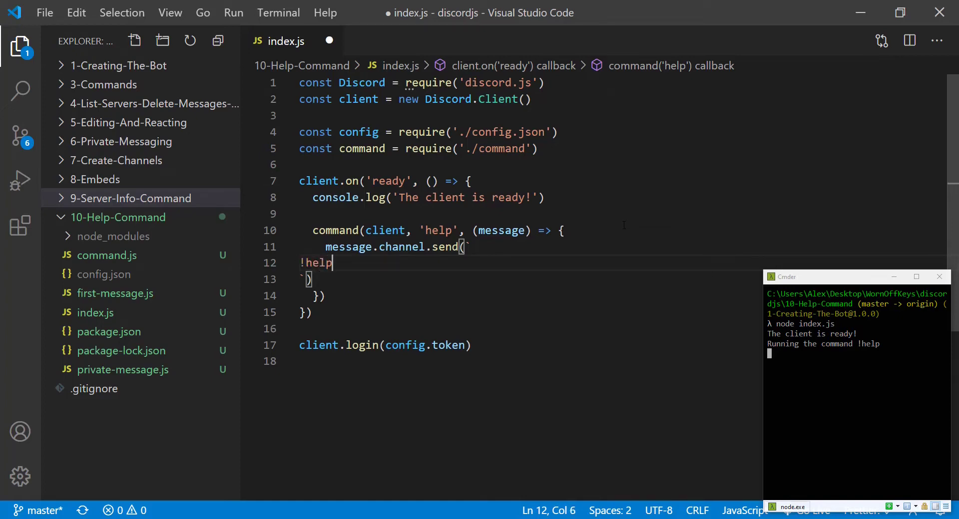
pyautogui.write('-')
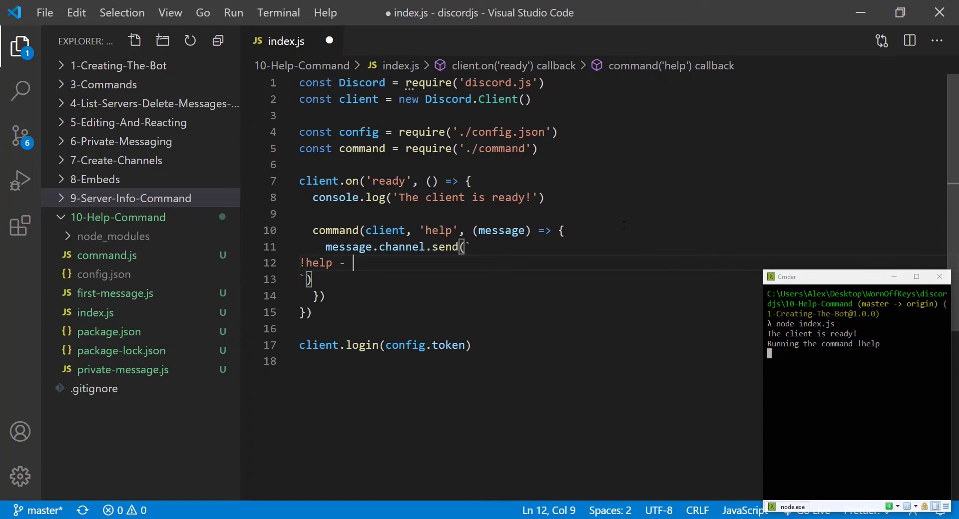
pyautogui.write('Di')
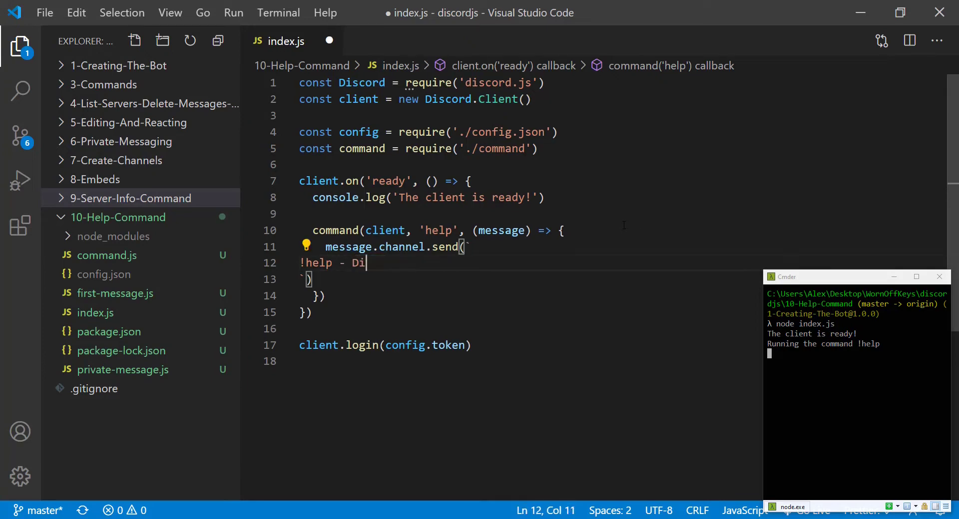
pyautogui.write('splays the help menu')
pyautogui.write('!add')
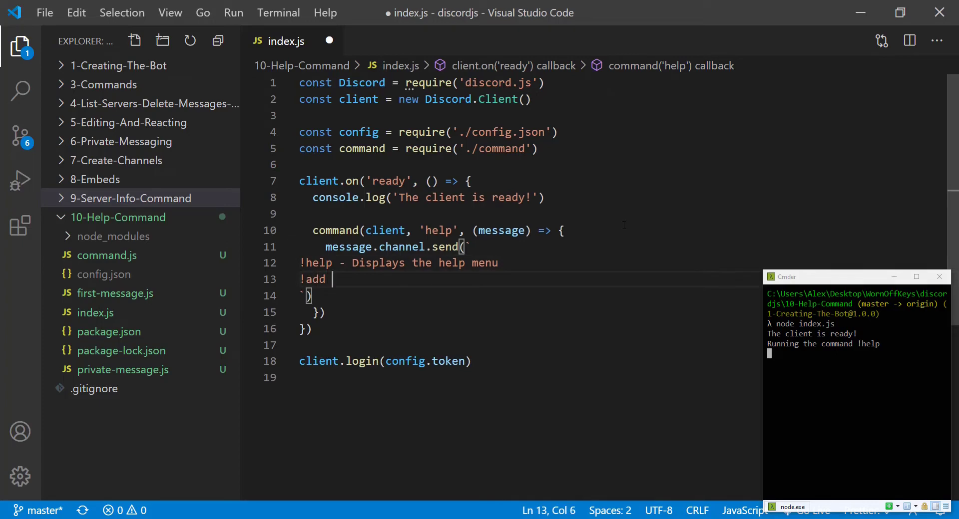
pyautogui.write('<num1> <nu')
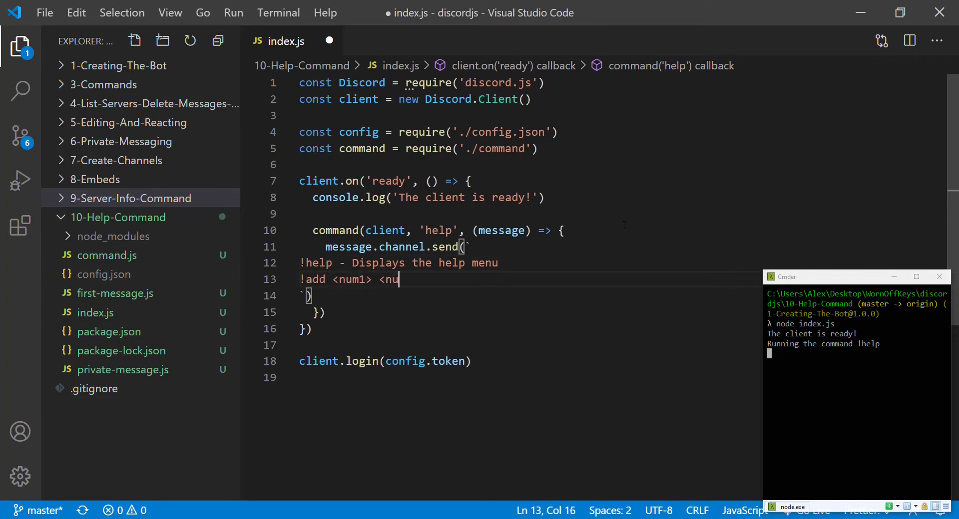
pyautogui.write('m2> - Adds 2')
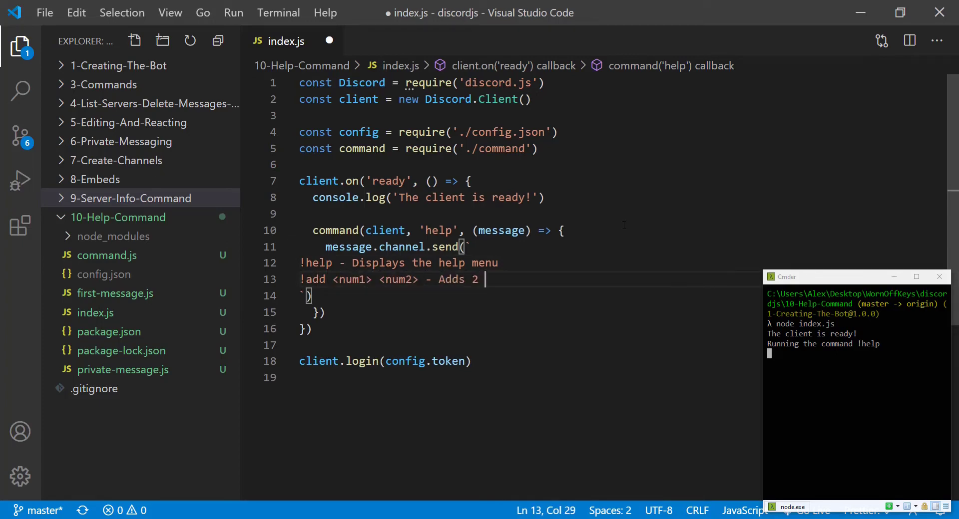
pyautogui.write('numbers')
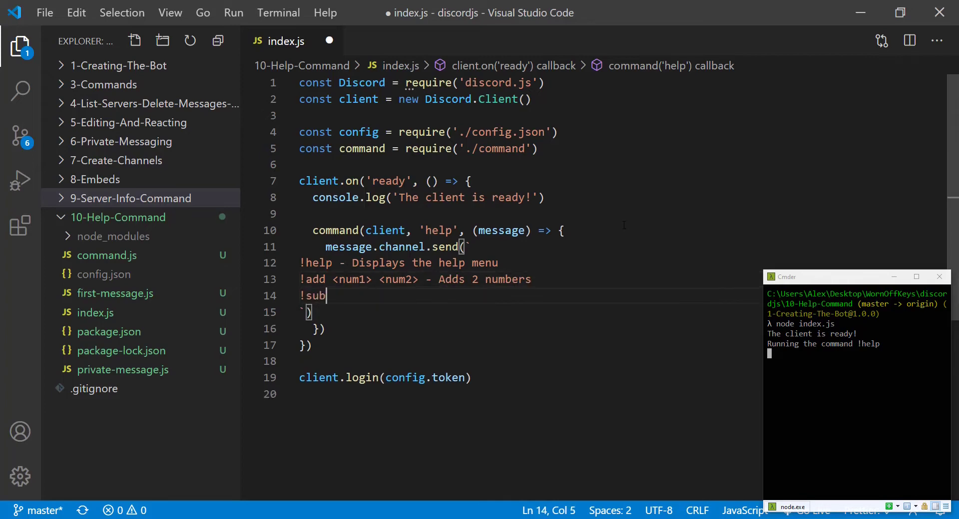
pyautogui.write('<num1')
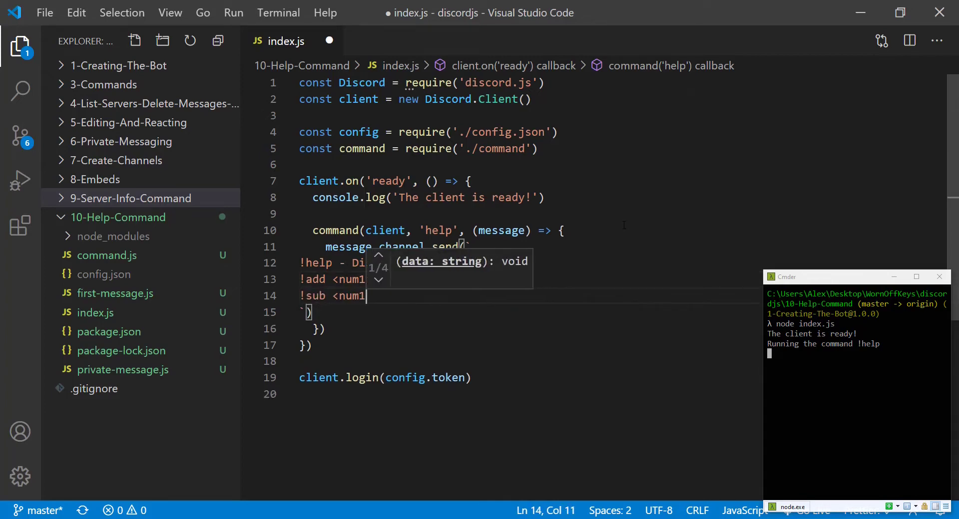
pyautogui.write('<num2> - Subtracts two numbers')
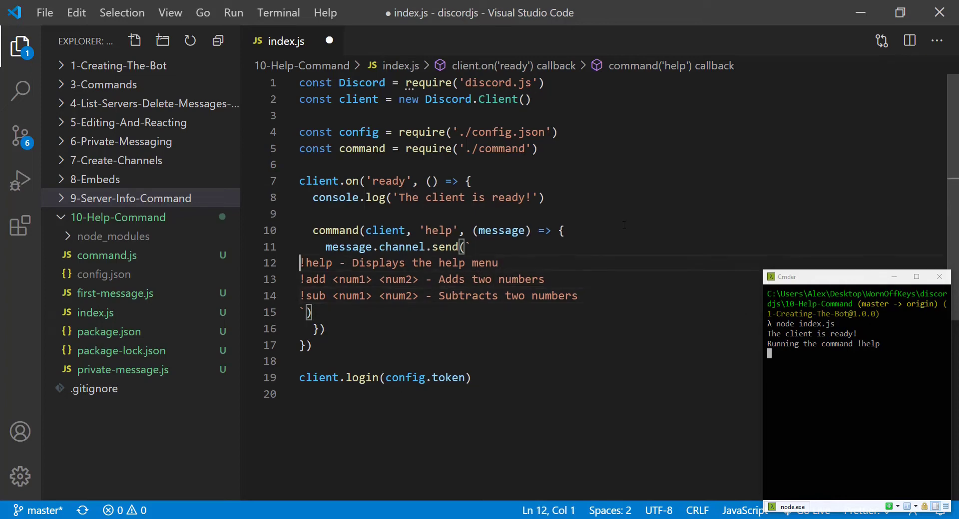
# Bold each command name with ** markers
pyautogui.write('**')
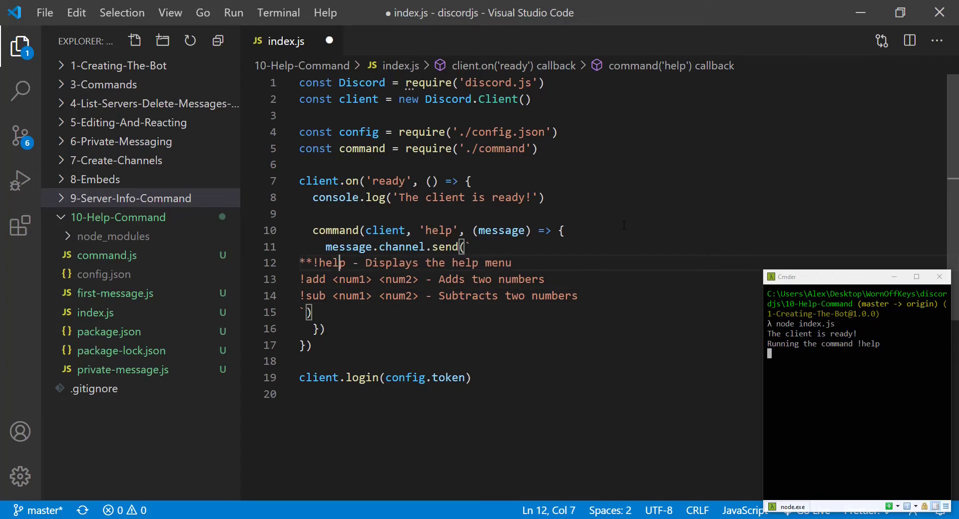
pyautogui.write('**')
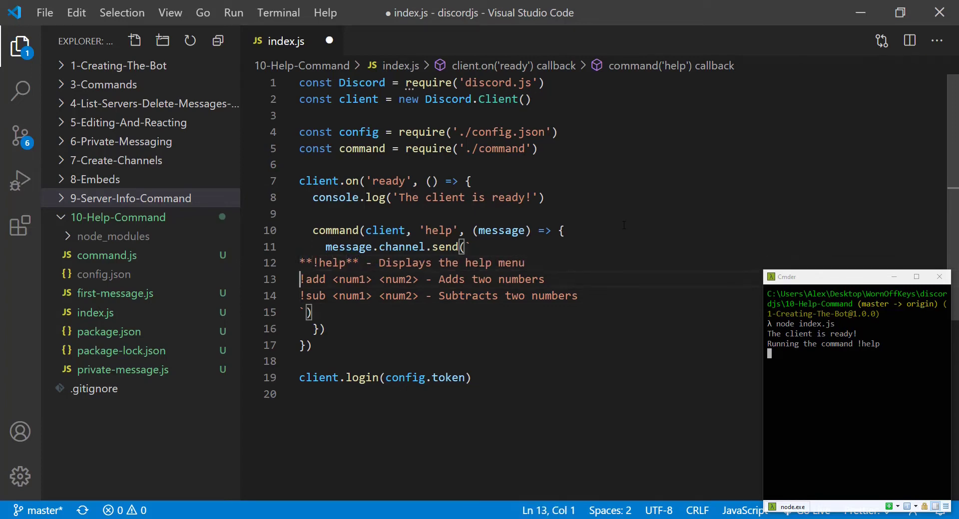
pyautogui.write('**')
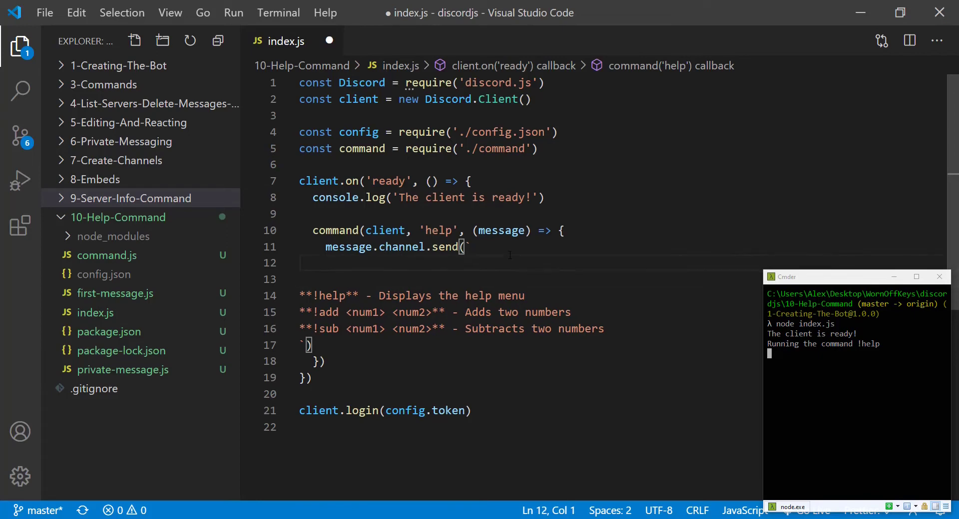
# Add the intro line 'These are my supported commands:' above the list
pyautogui.write('These are t')
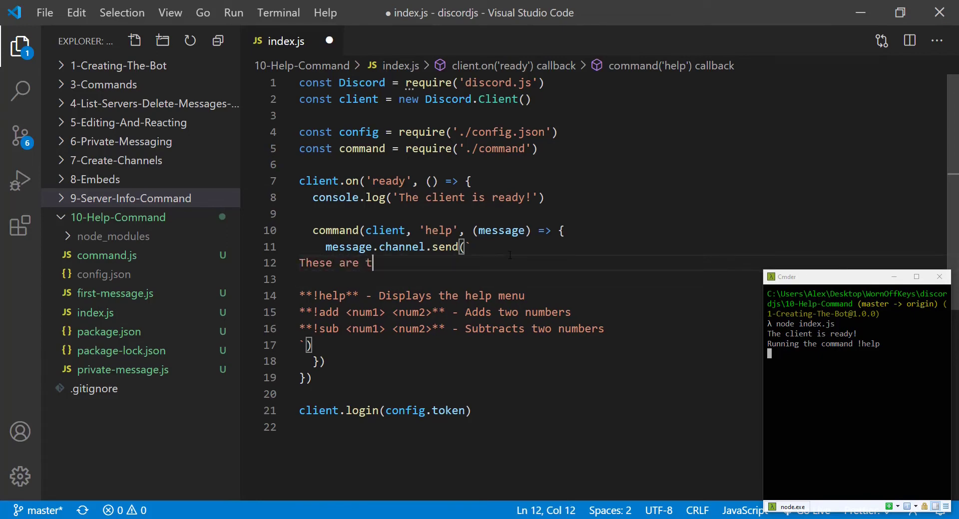
pyautogui.write('my supporte')
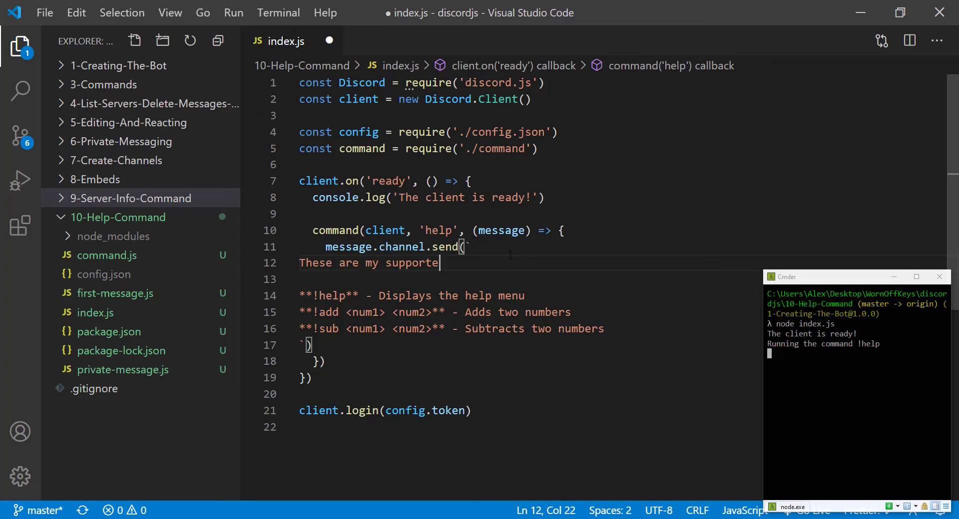
pyautogui.write('commands:')
pyautogui.click(856, 354)
pyautogui.write('node index.js')
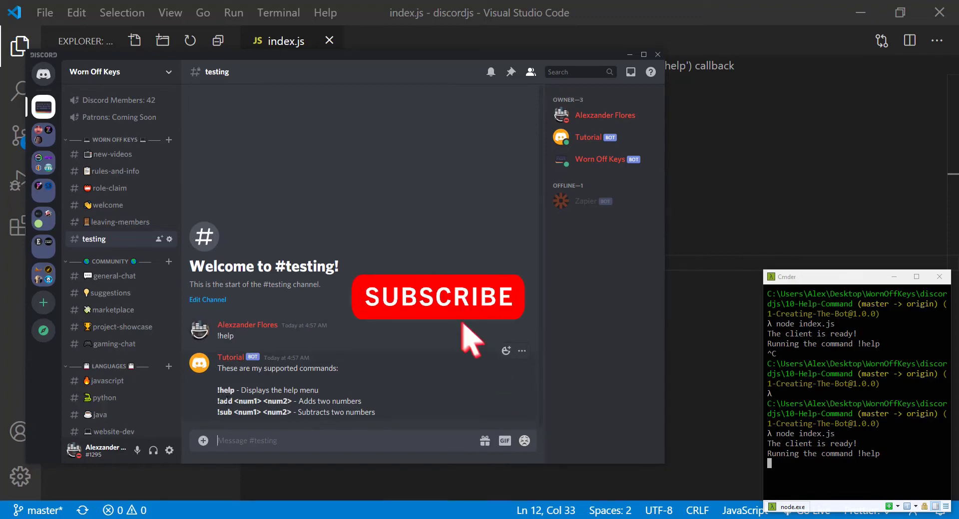
pyautogui.moveTo(545, 426)
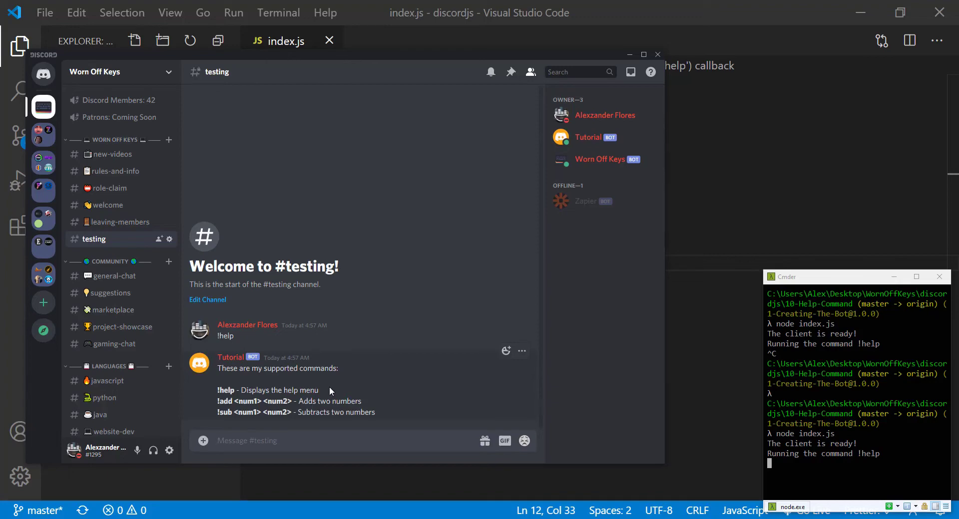
pyautogui.moveTo(579, 137)
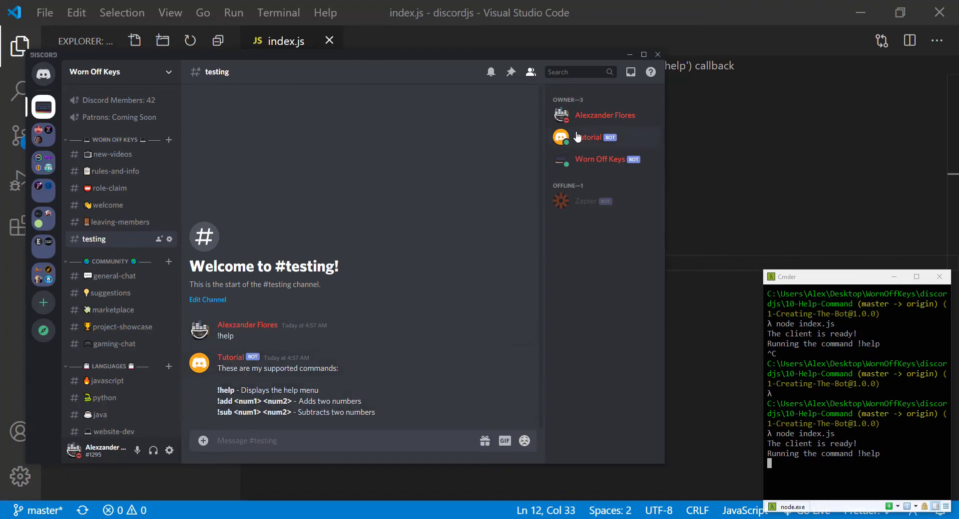
pyautogui.moveTo(588, 146)
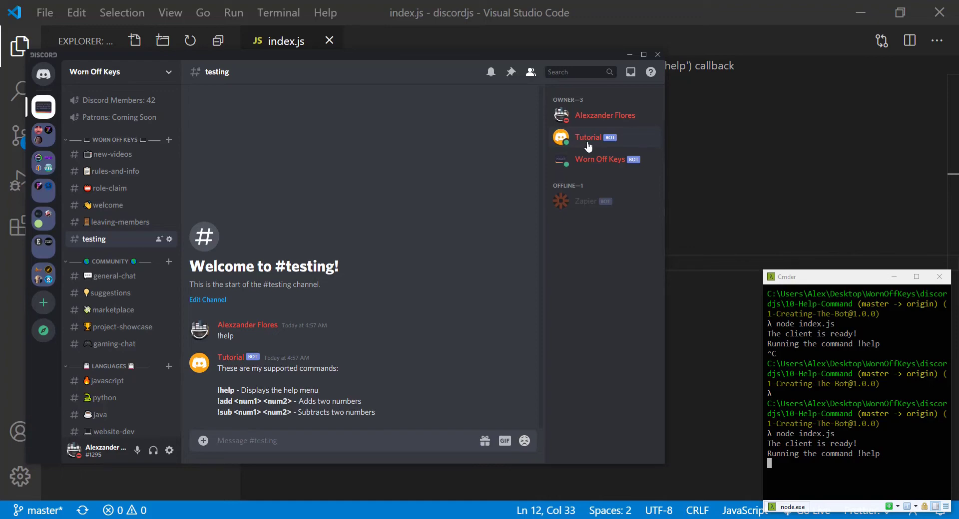
pyautogui.moveTo(605, 177)
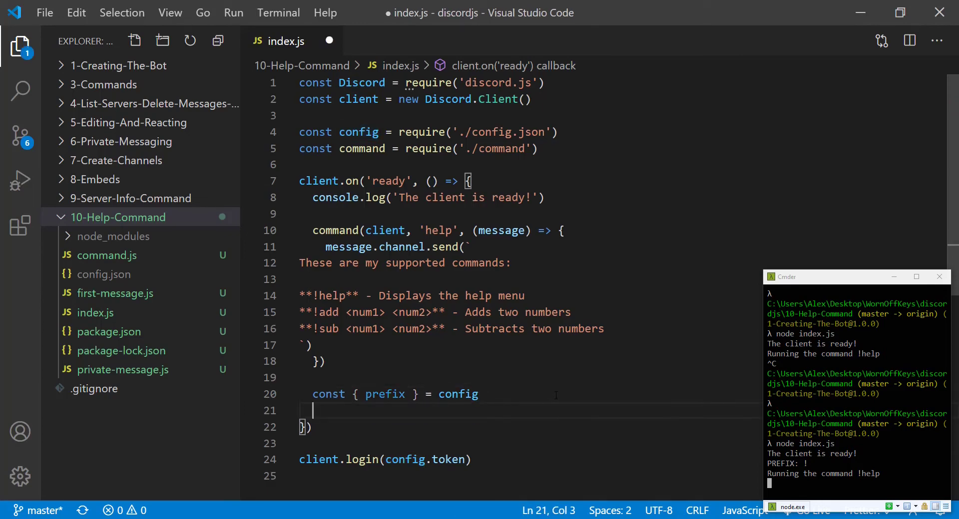
# Add client.user.setPresence with an activity named `Use ${prefix}help`
pyautogui.write('client.user')
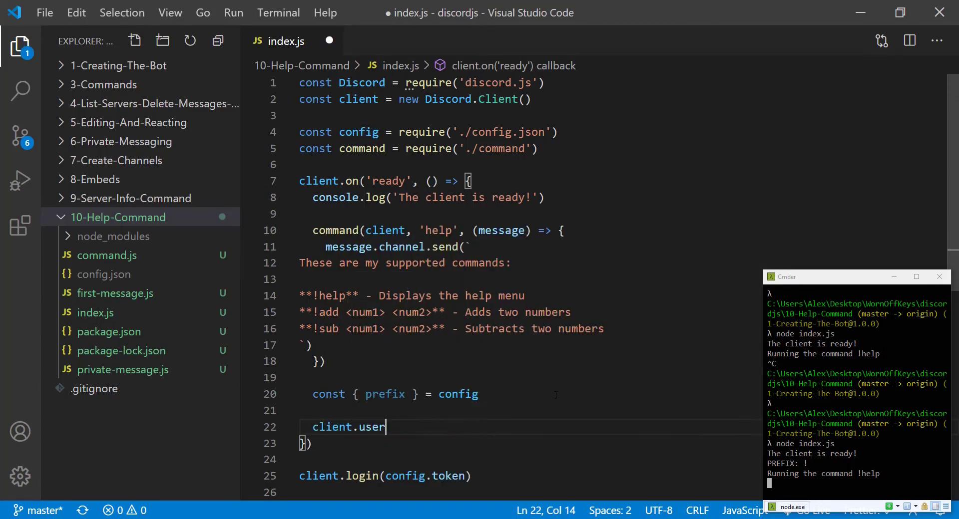
pyautogui.write('.setPresence')
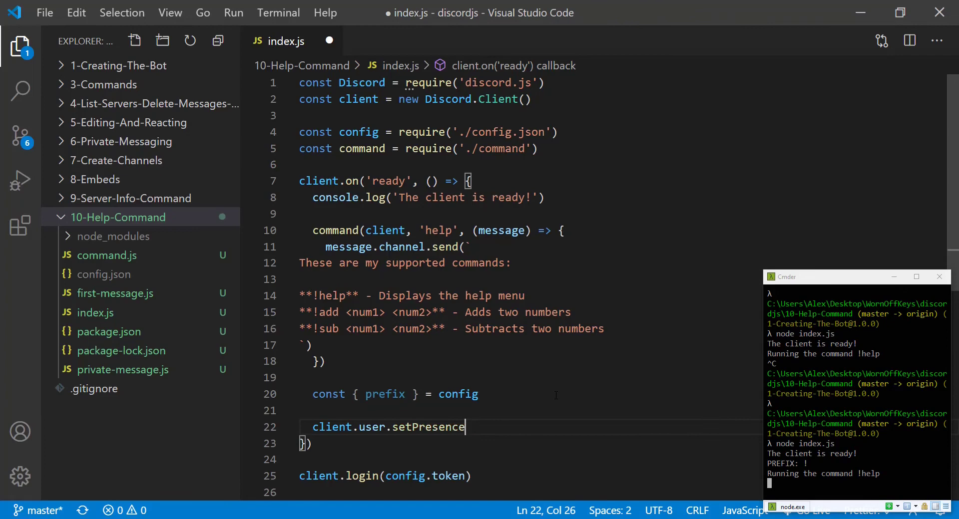
pyautogui.write('({')
pyautogui.write('activity: {')
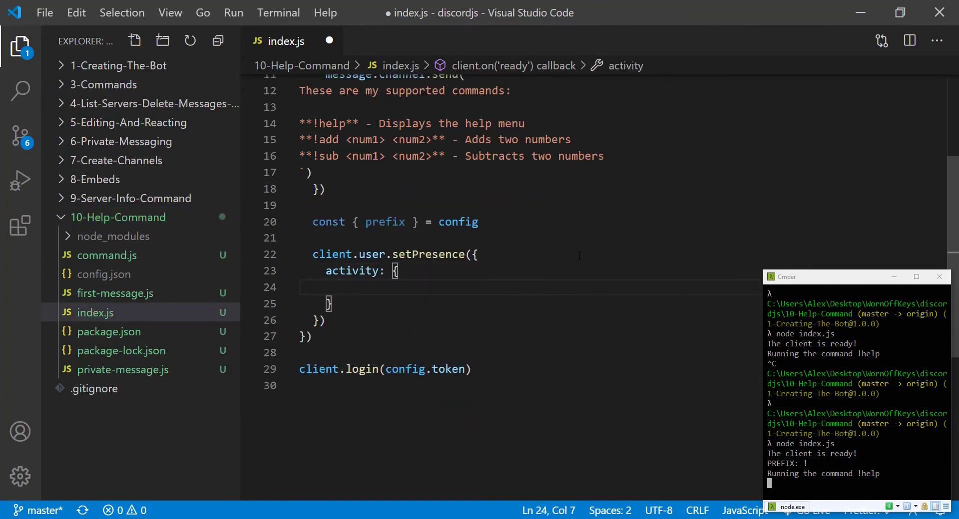
pyautogui.write("name: '")
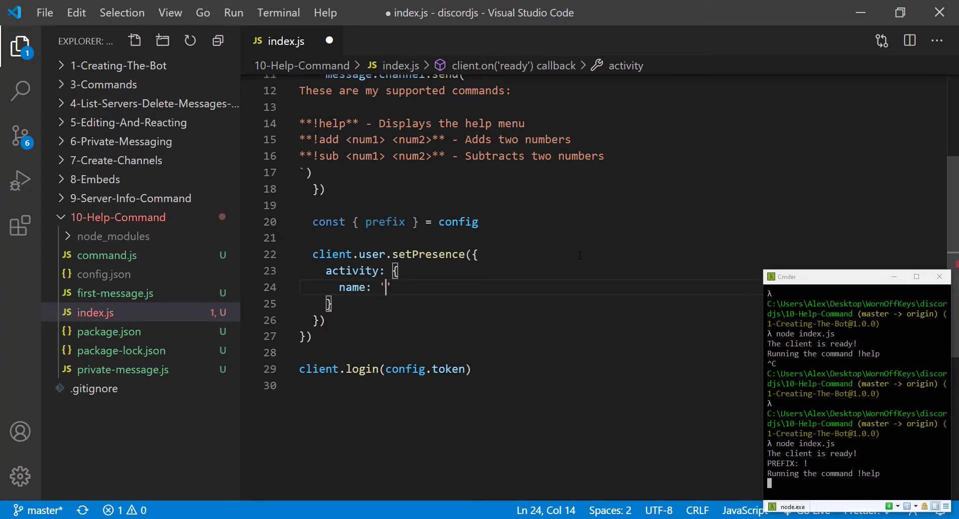
pyautogui.scroll(3)
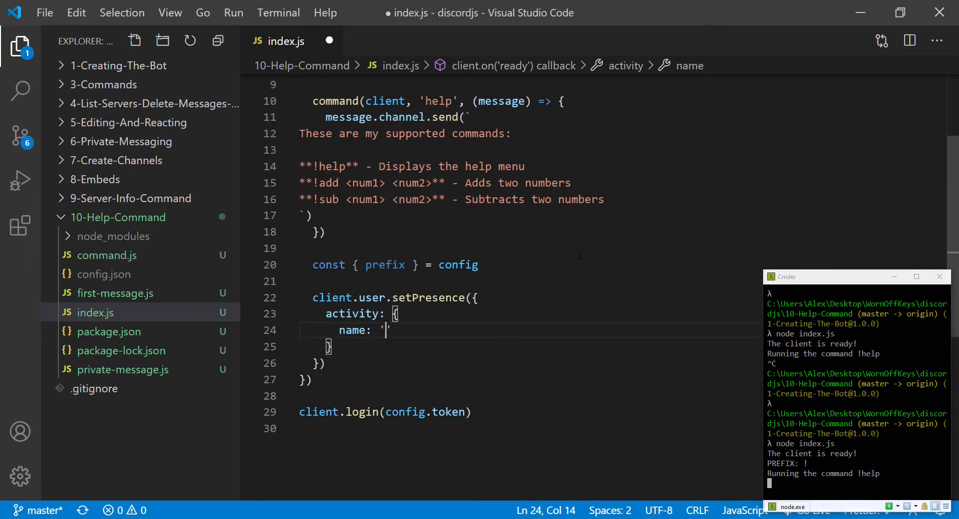
pyautogui.write('Use !help`')
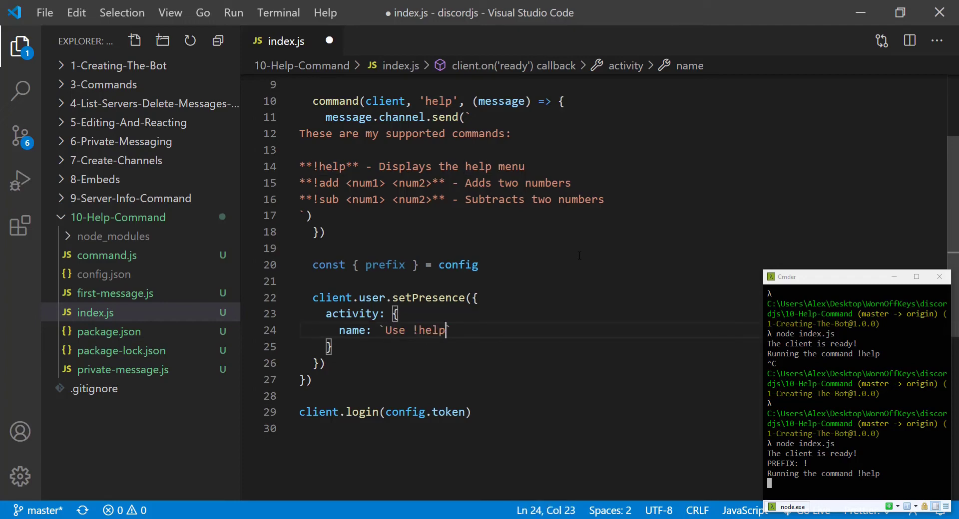
pyautogui.write('$')
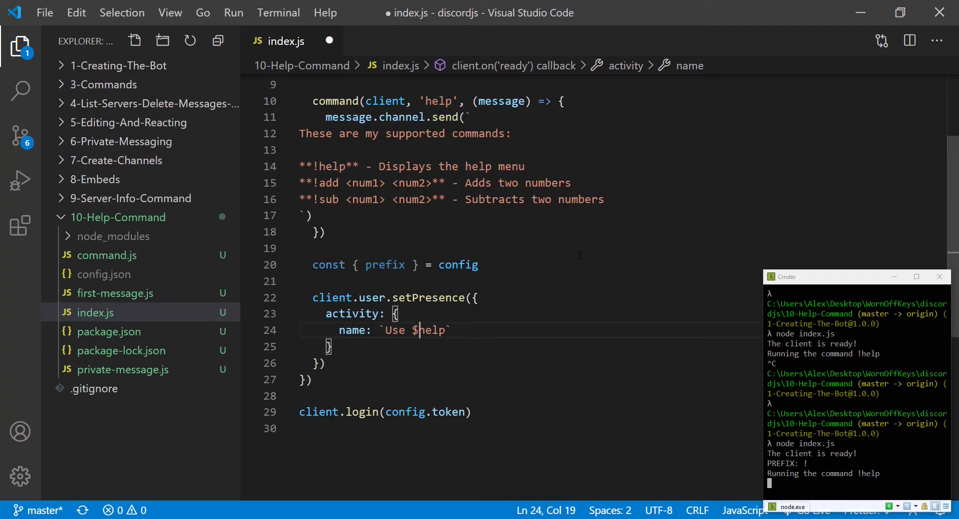
pyautogui.write('{}')
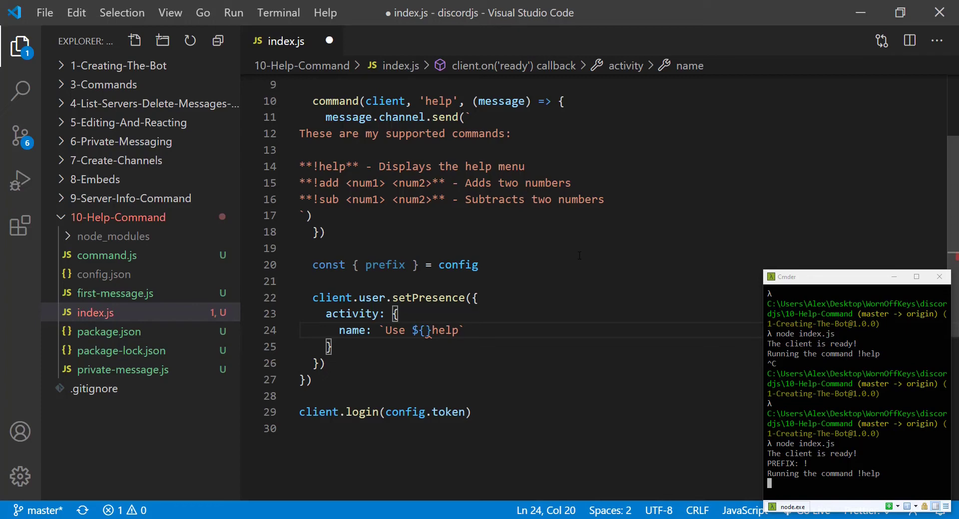
pyautogui.write('prefix')
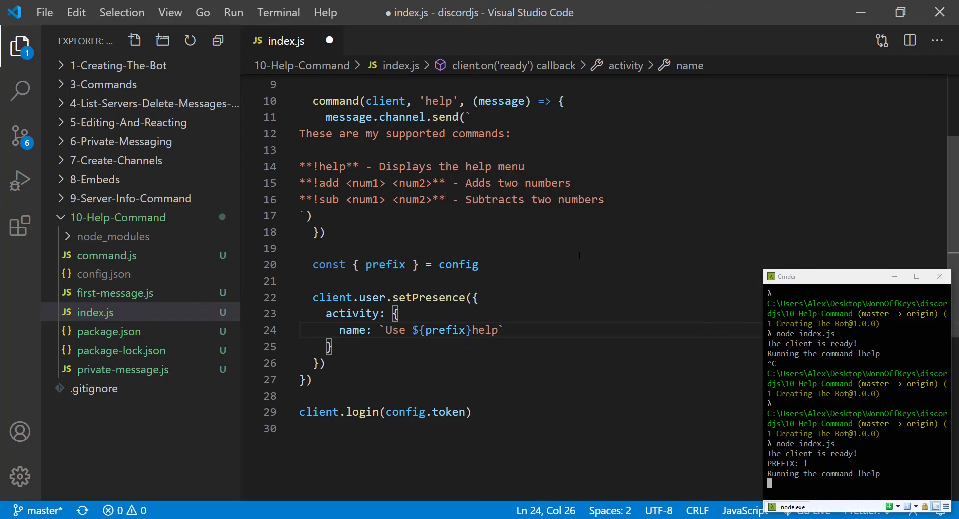
pyautogui.doubleClick(446, 331)
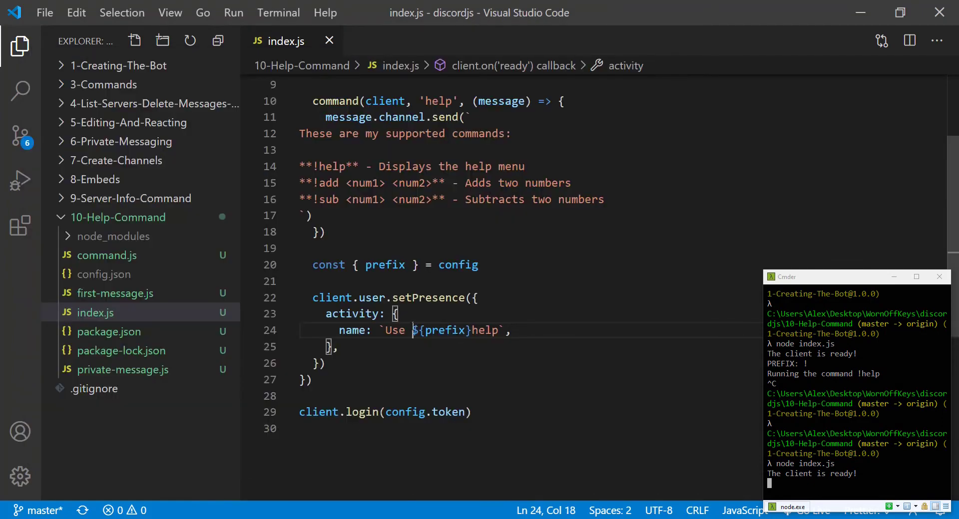
# Quote the ${prefix}help part of the presence activity name
pyautogui.write('"')
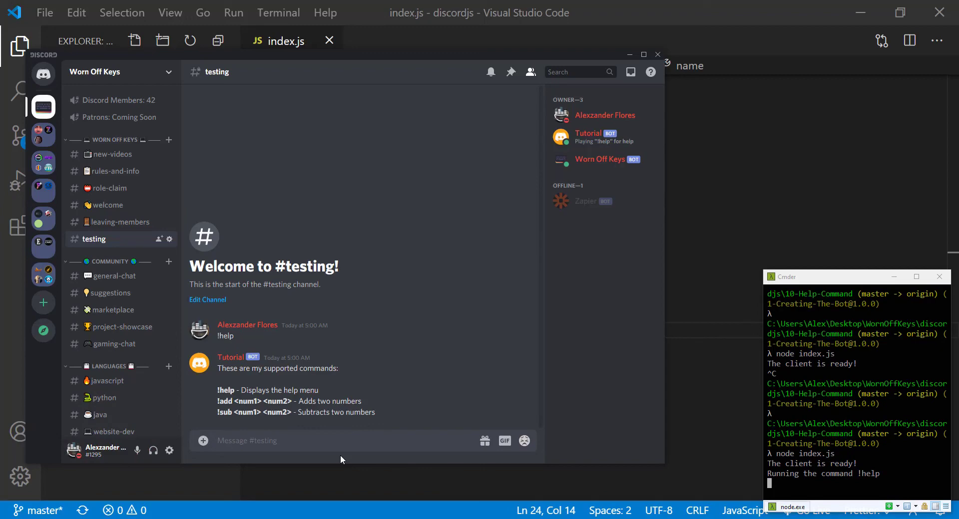
pyautogui.moveTo(591, 137)
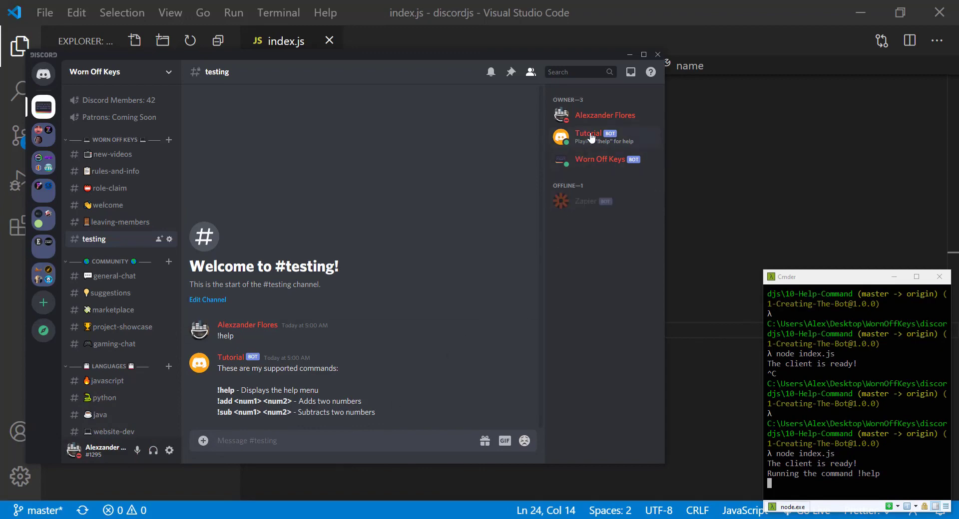
pyautogui.moveTo(388, 435)
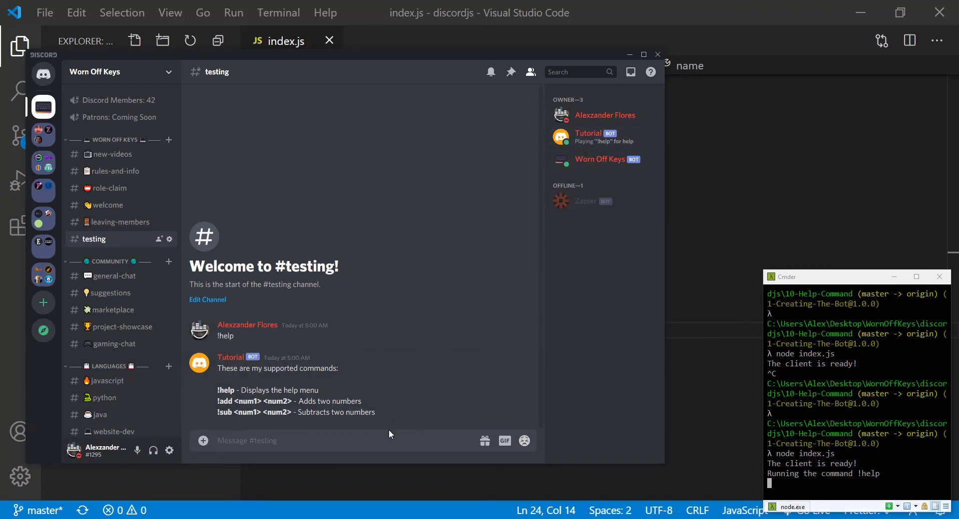
# Draft a '!mult 15' message in the testing channel
pyautogui.click(366, 441)
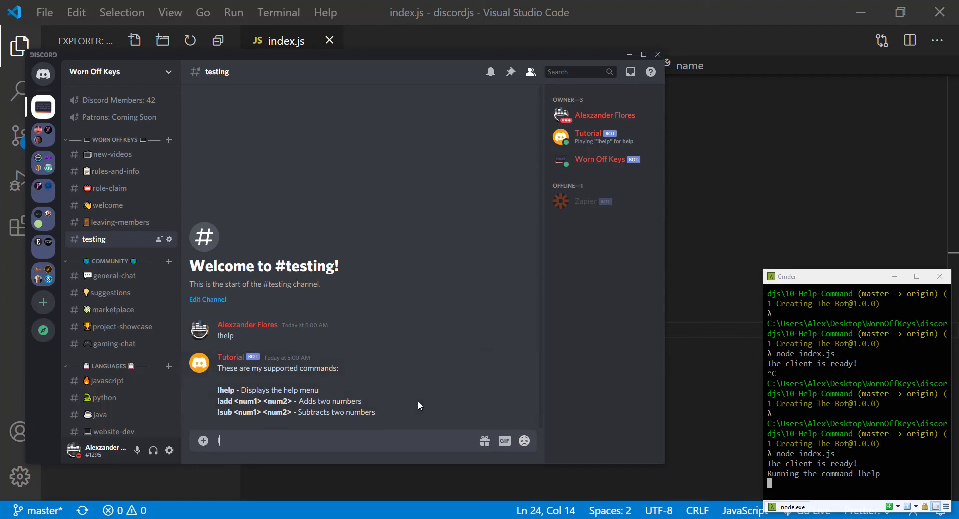
pyautogui.write('!mult')
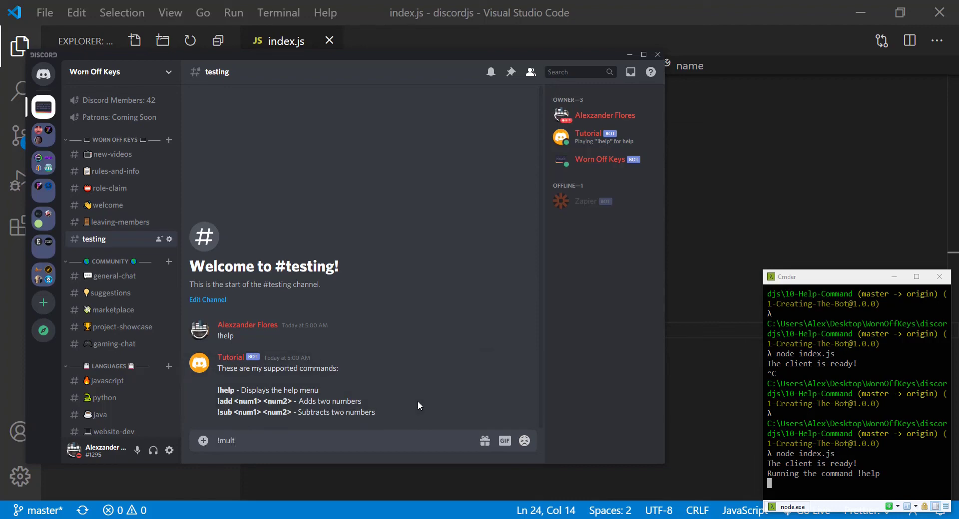
pyautogui.write('1')
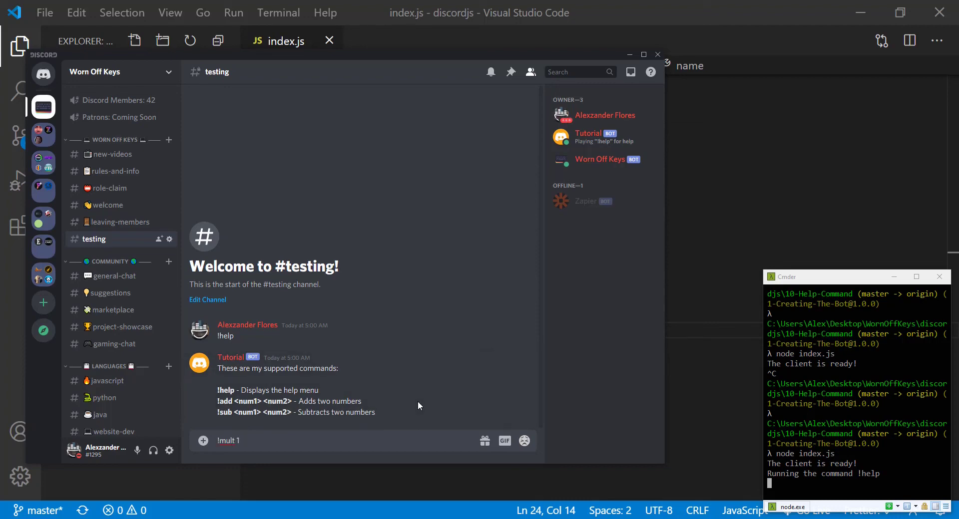
pyautogui.write('5')
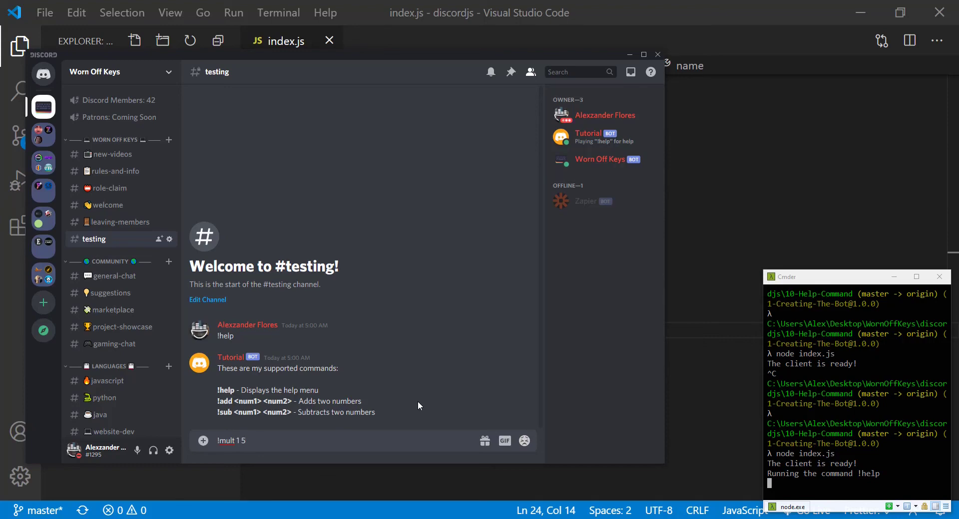